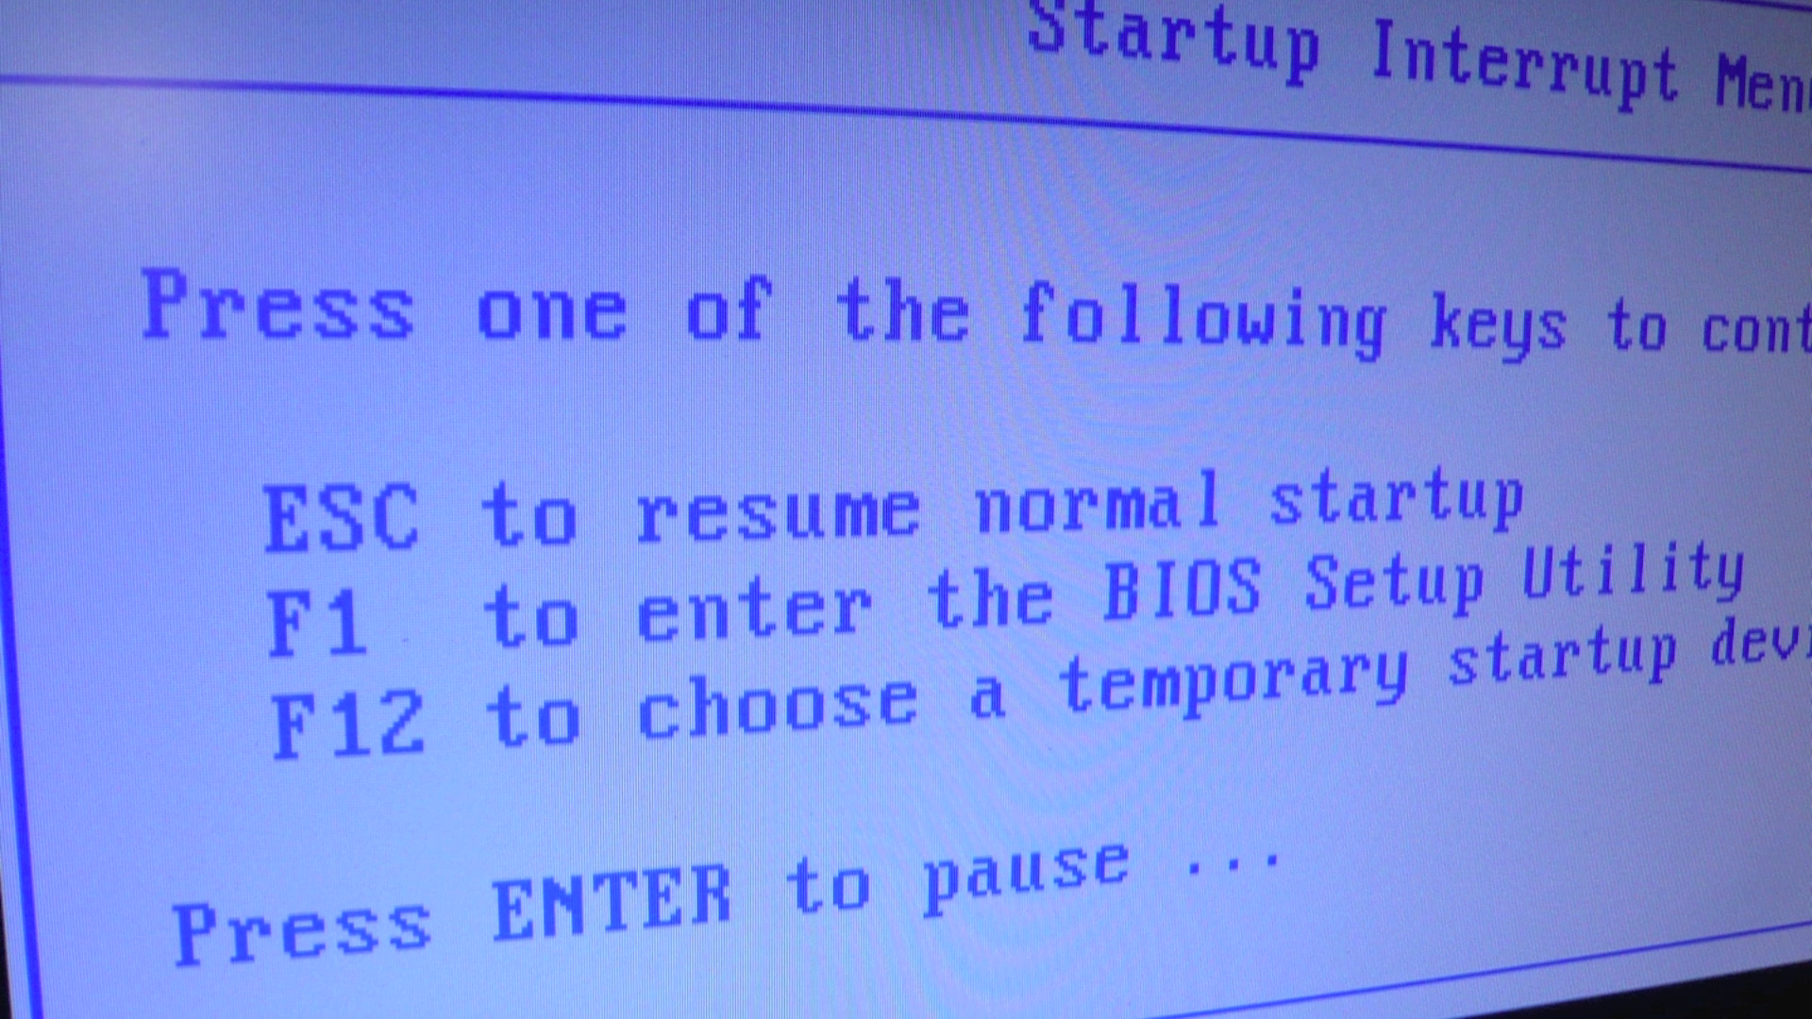
Enter BIOS Setup with F1, then save firmware settings and exit with F10
key("F1")
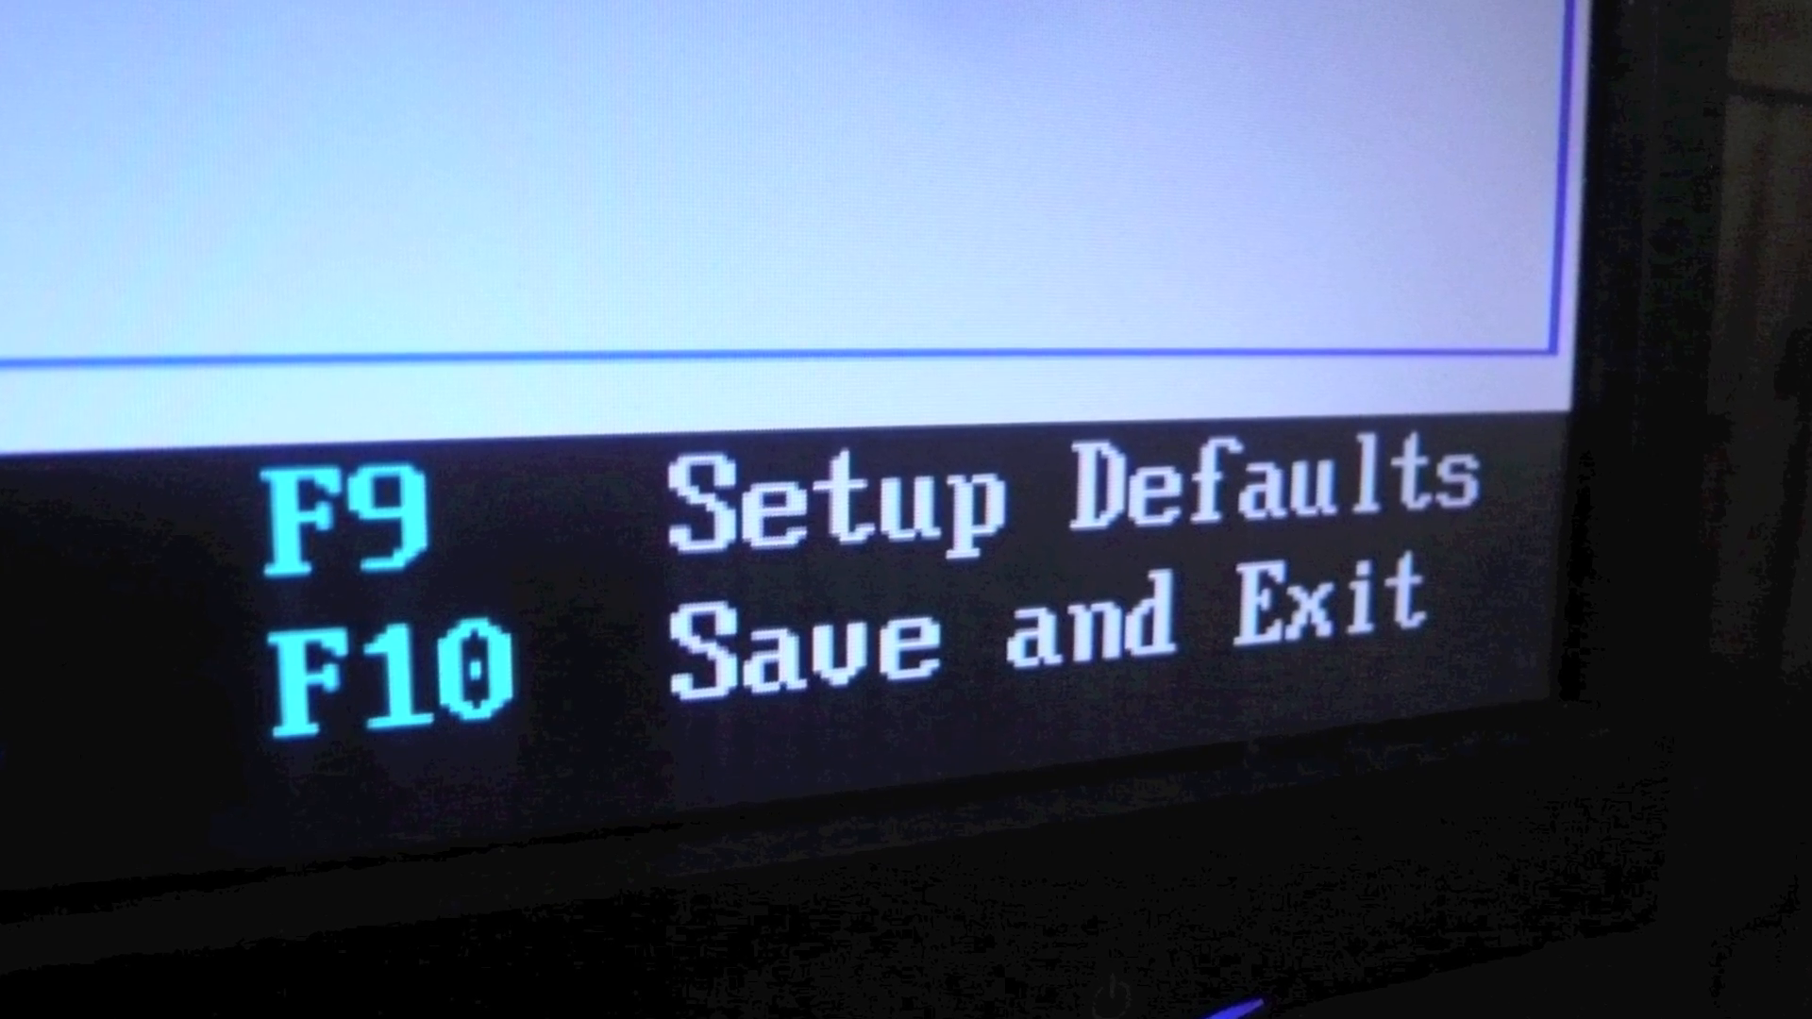
key("f10")
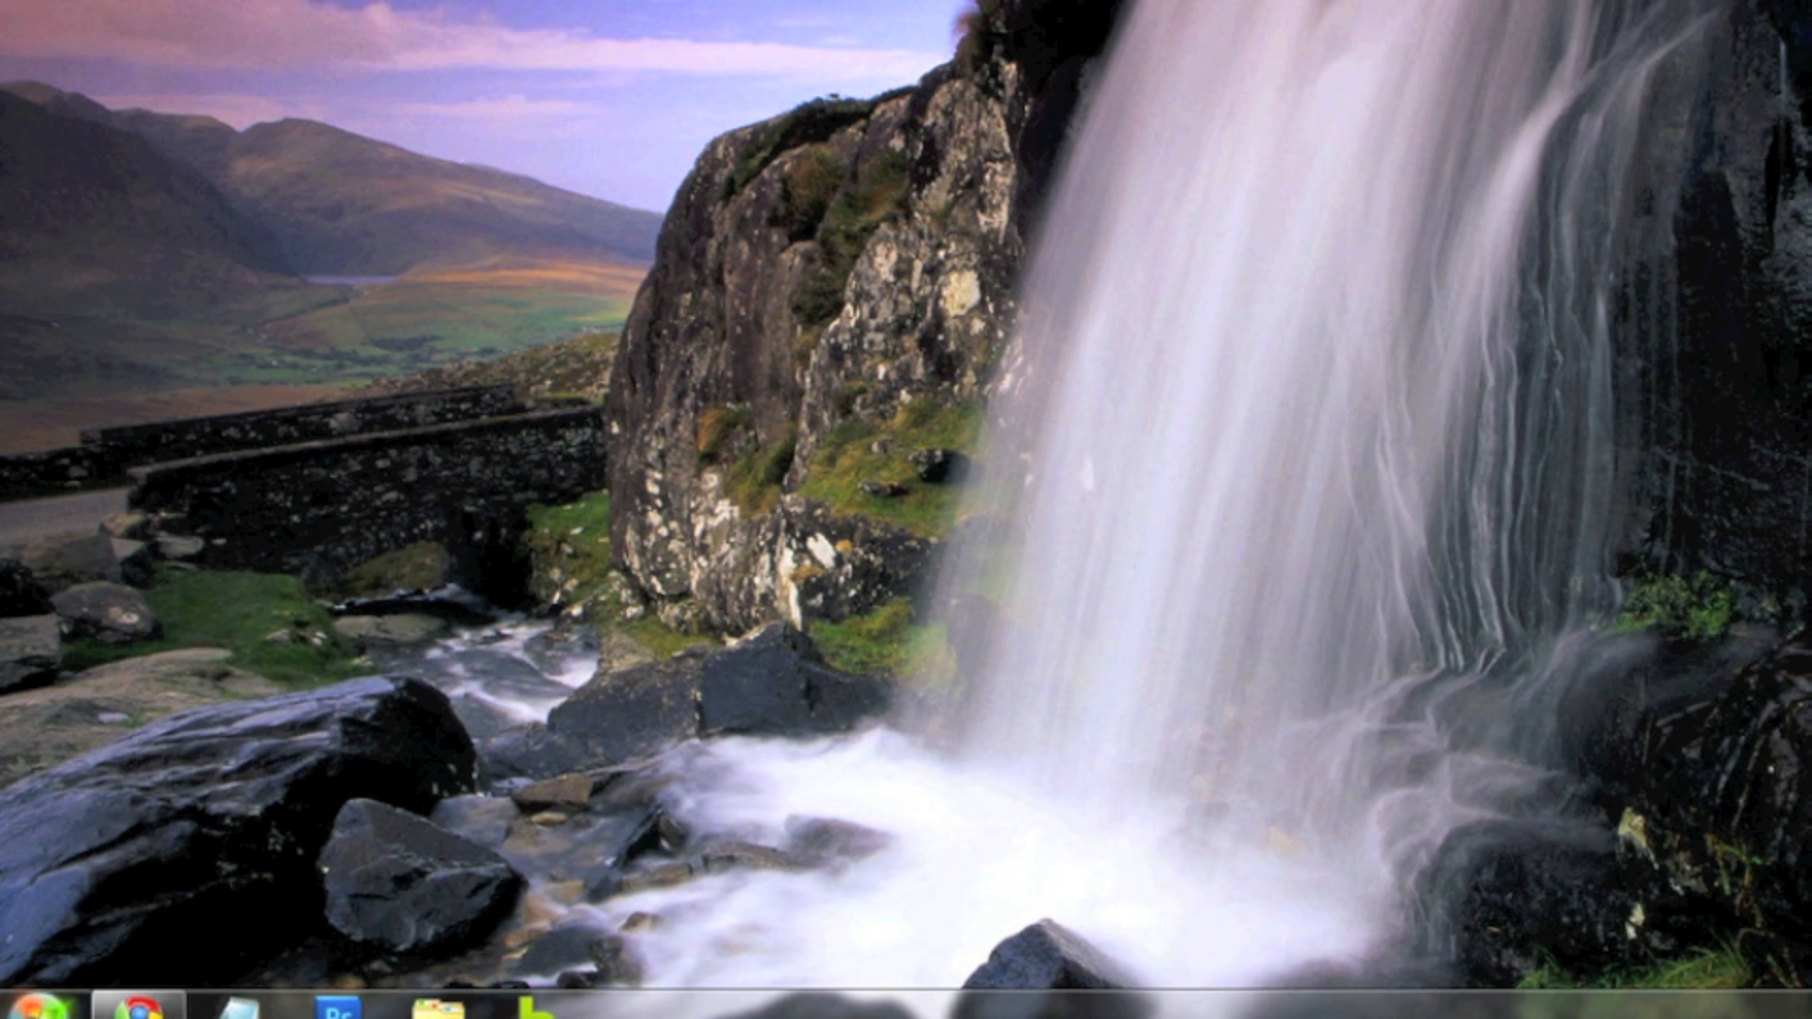
Open Network and Sharing Center's adapter settings to list network connections
left_click(23, 1003)
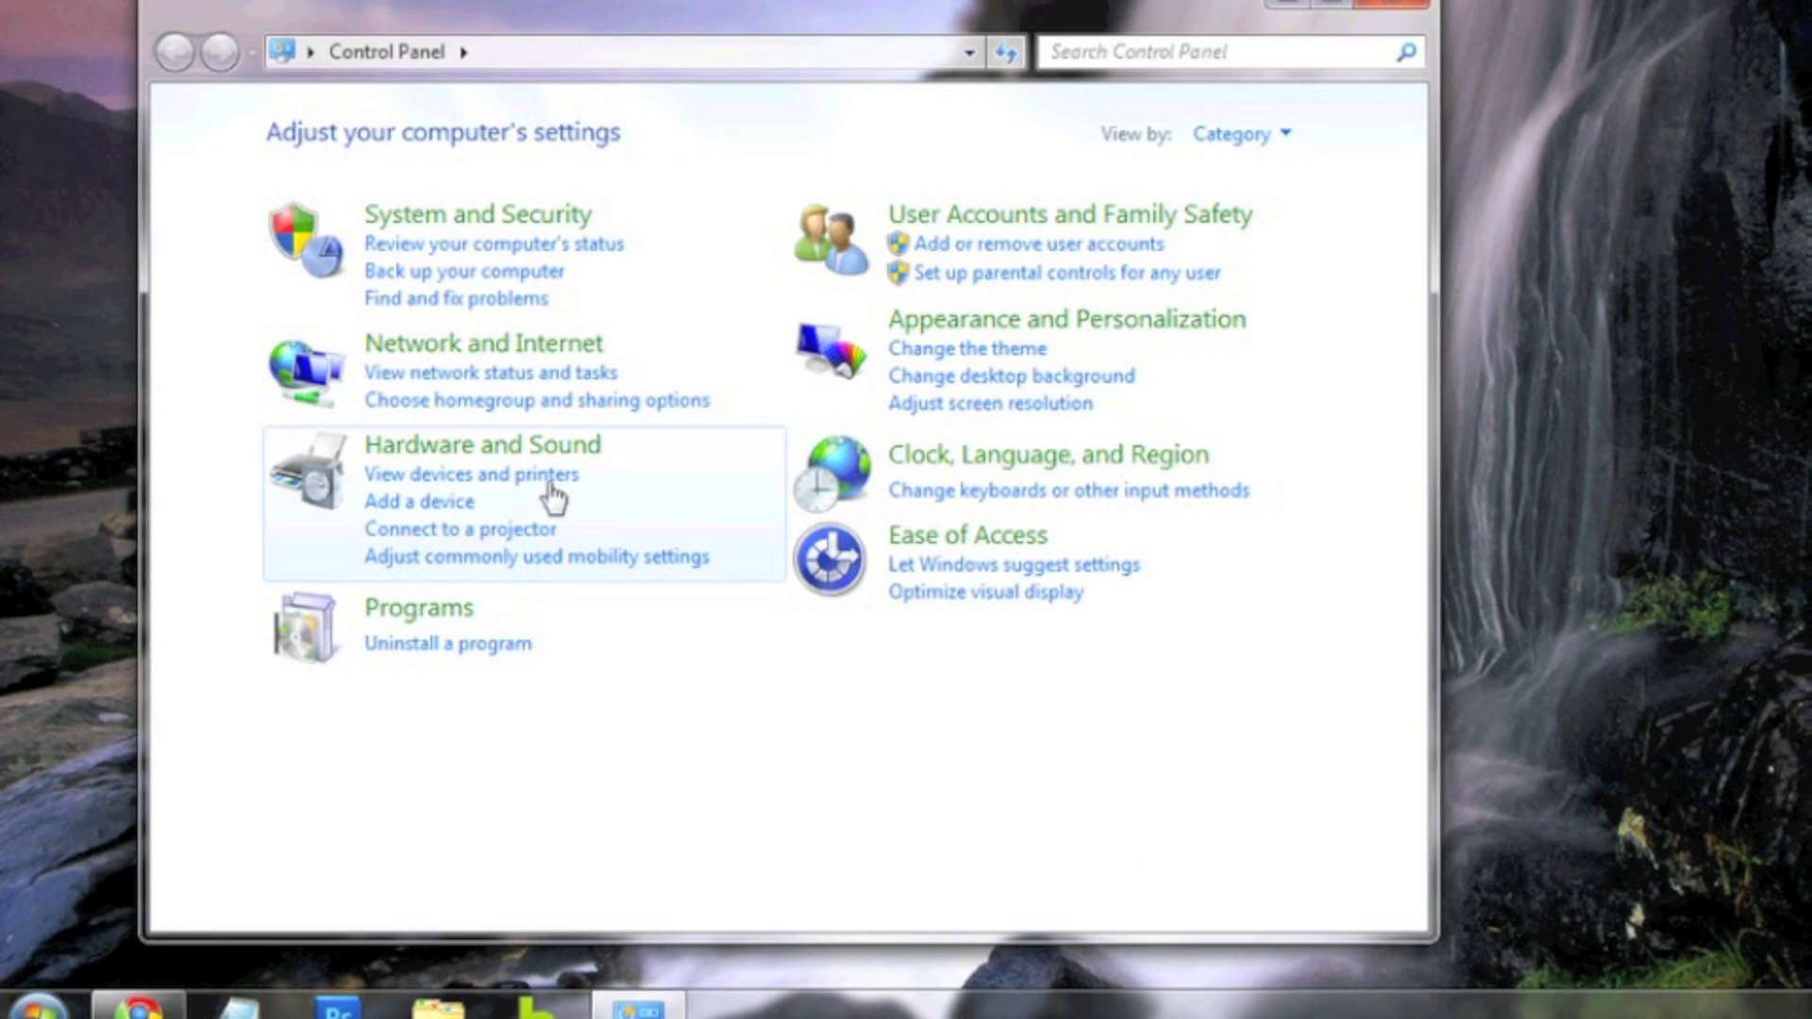
left_click(480, 341)
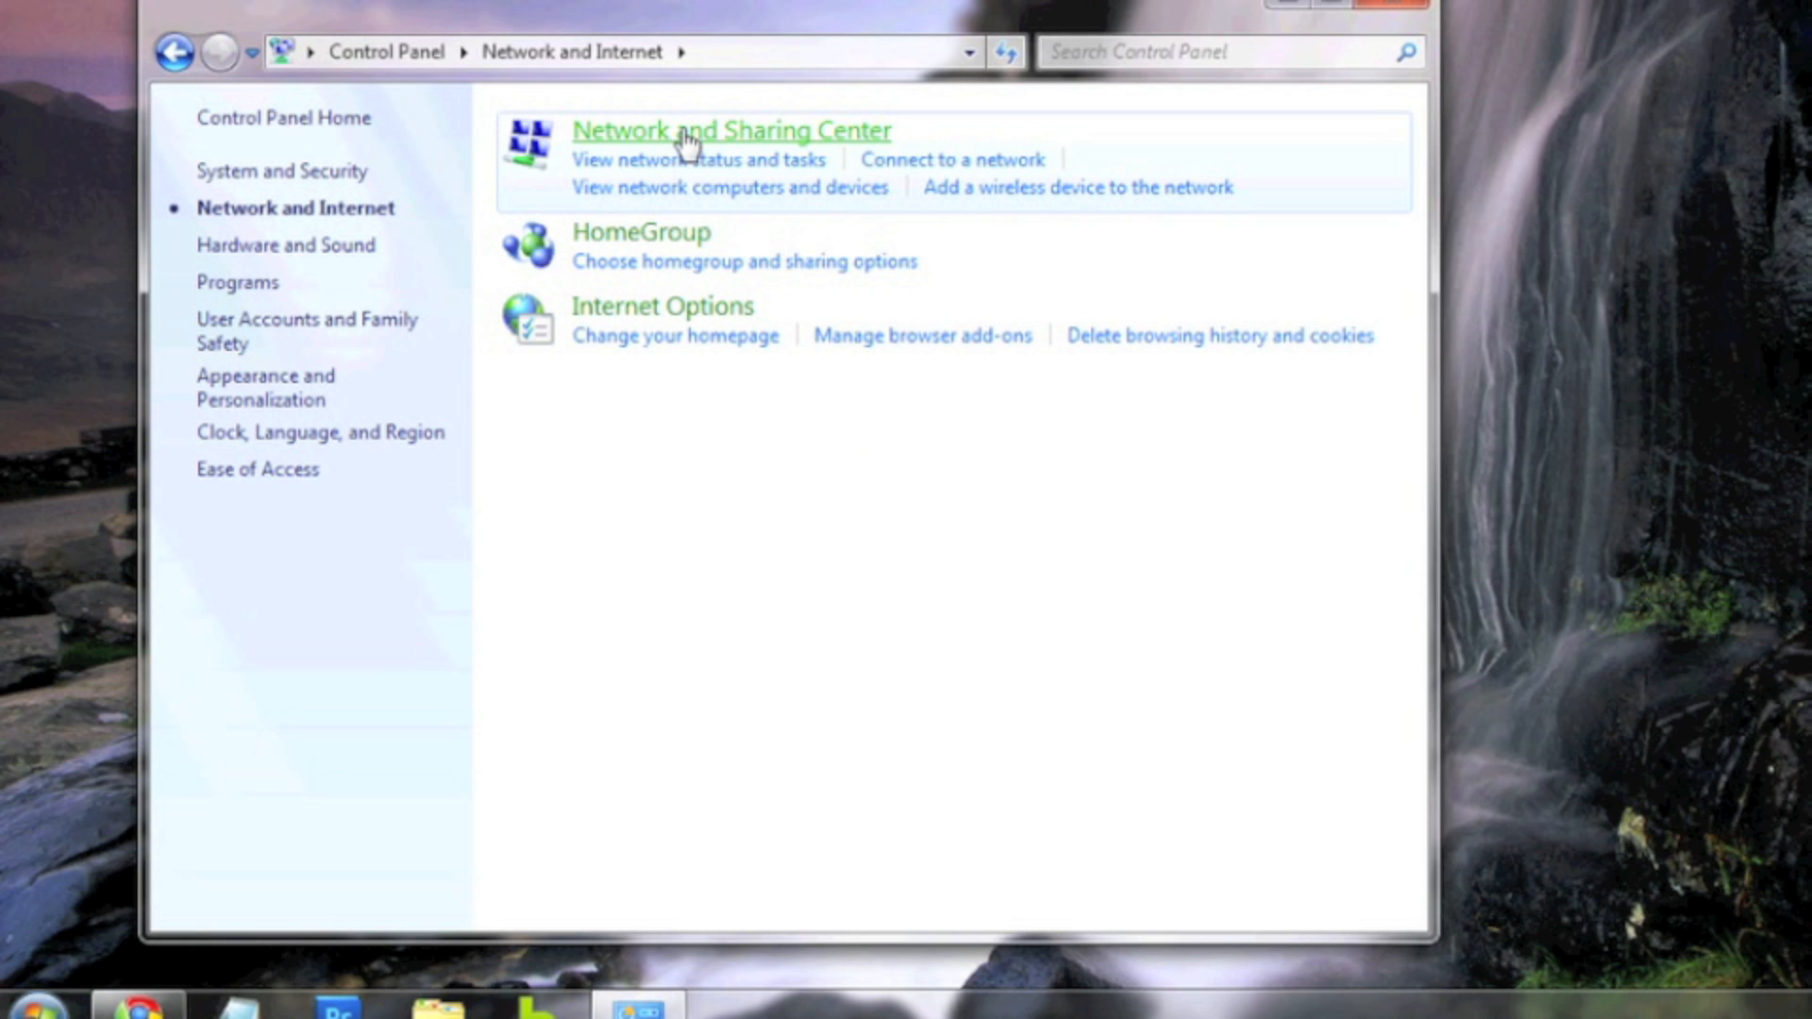
left_click(729, 129)
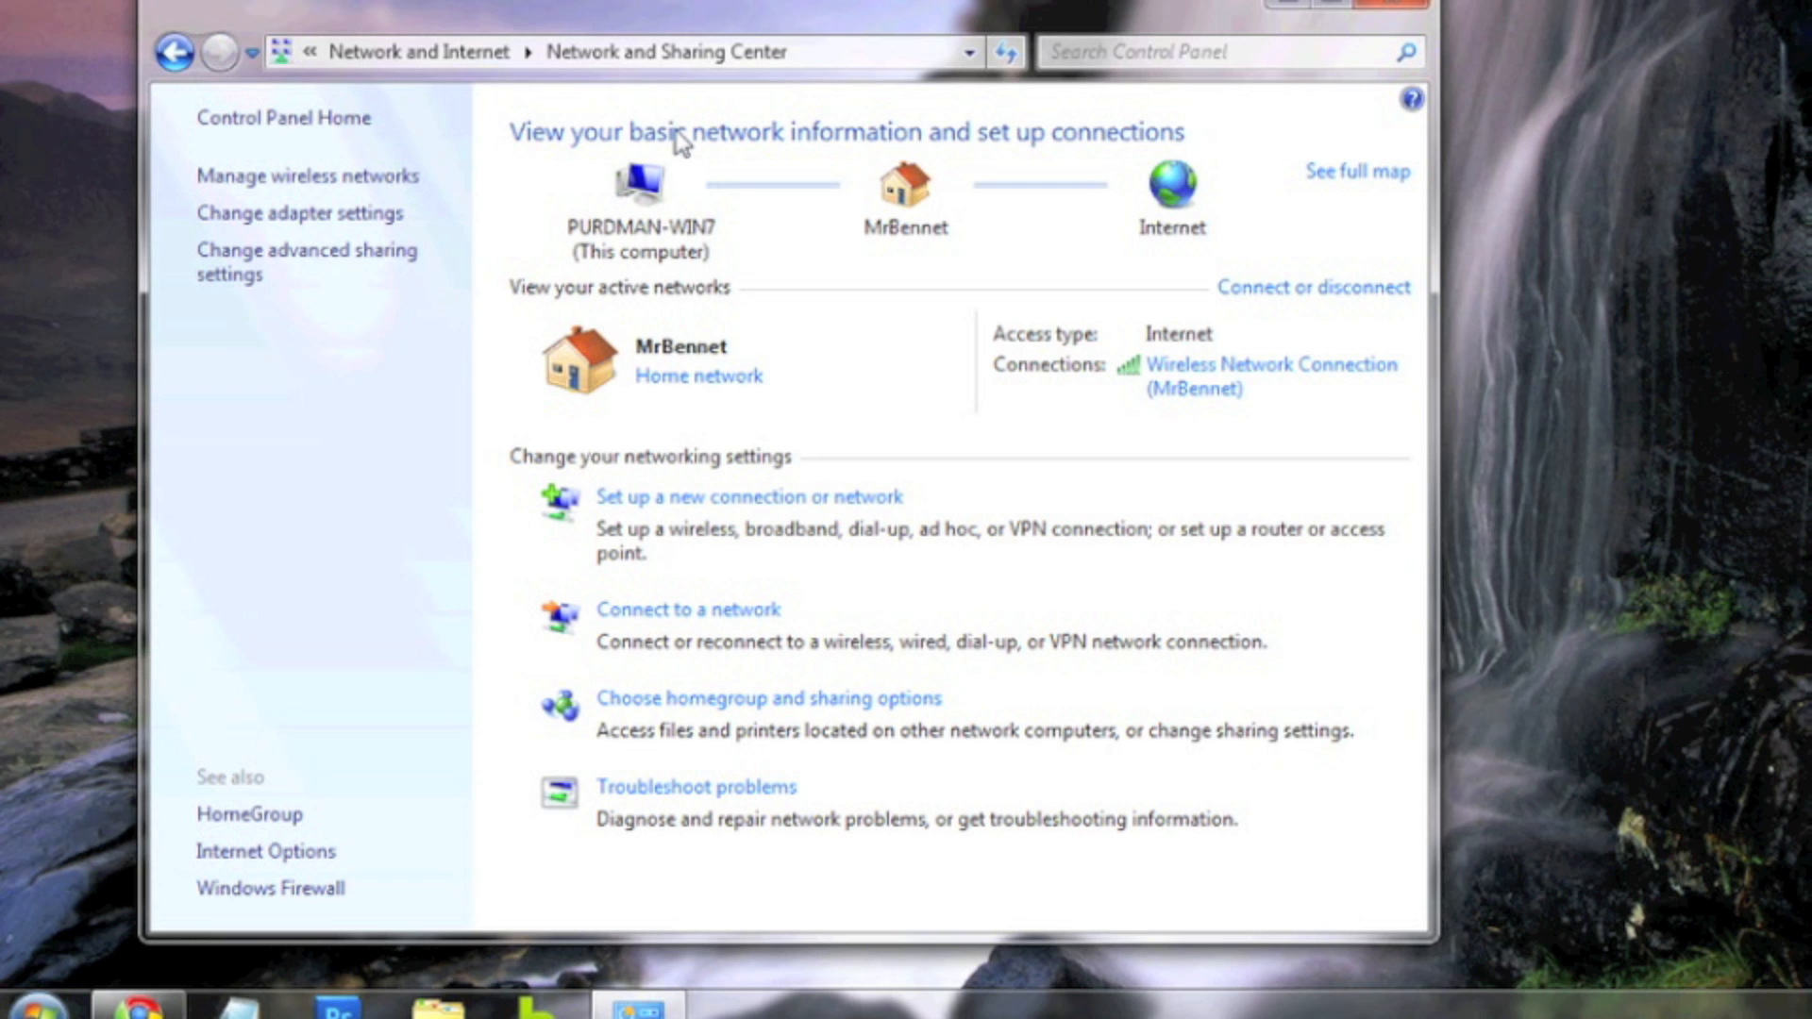
left_click(298, 212)
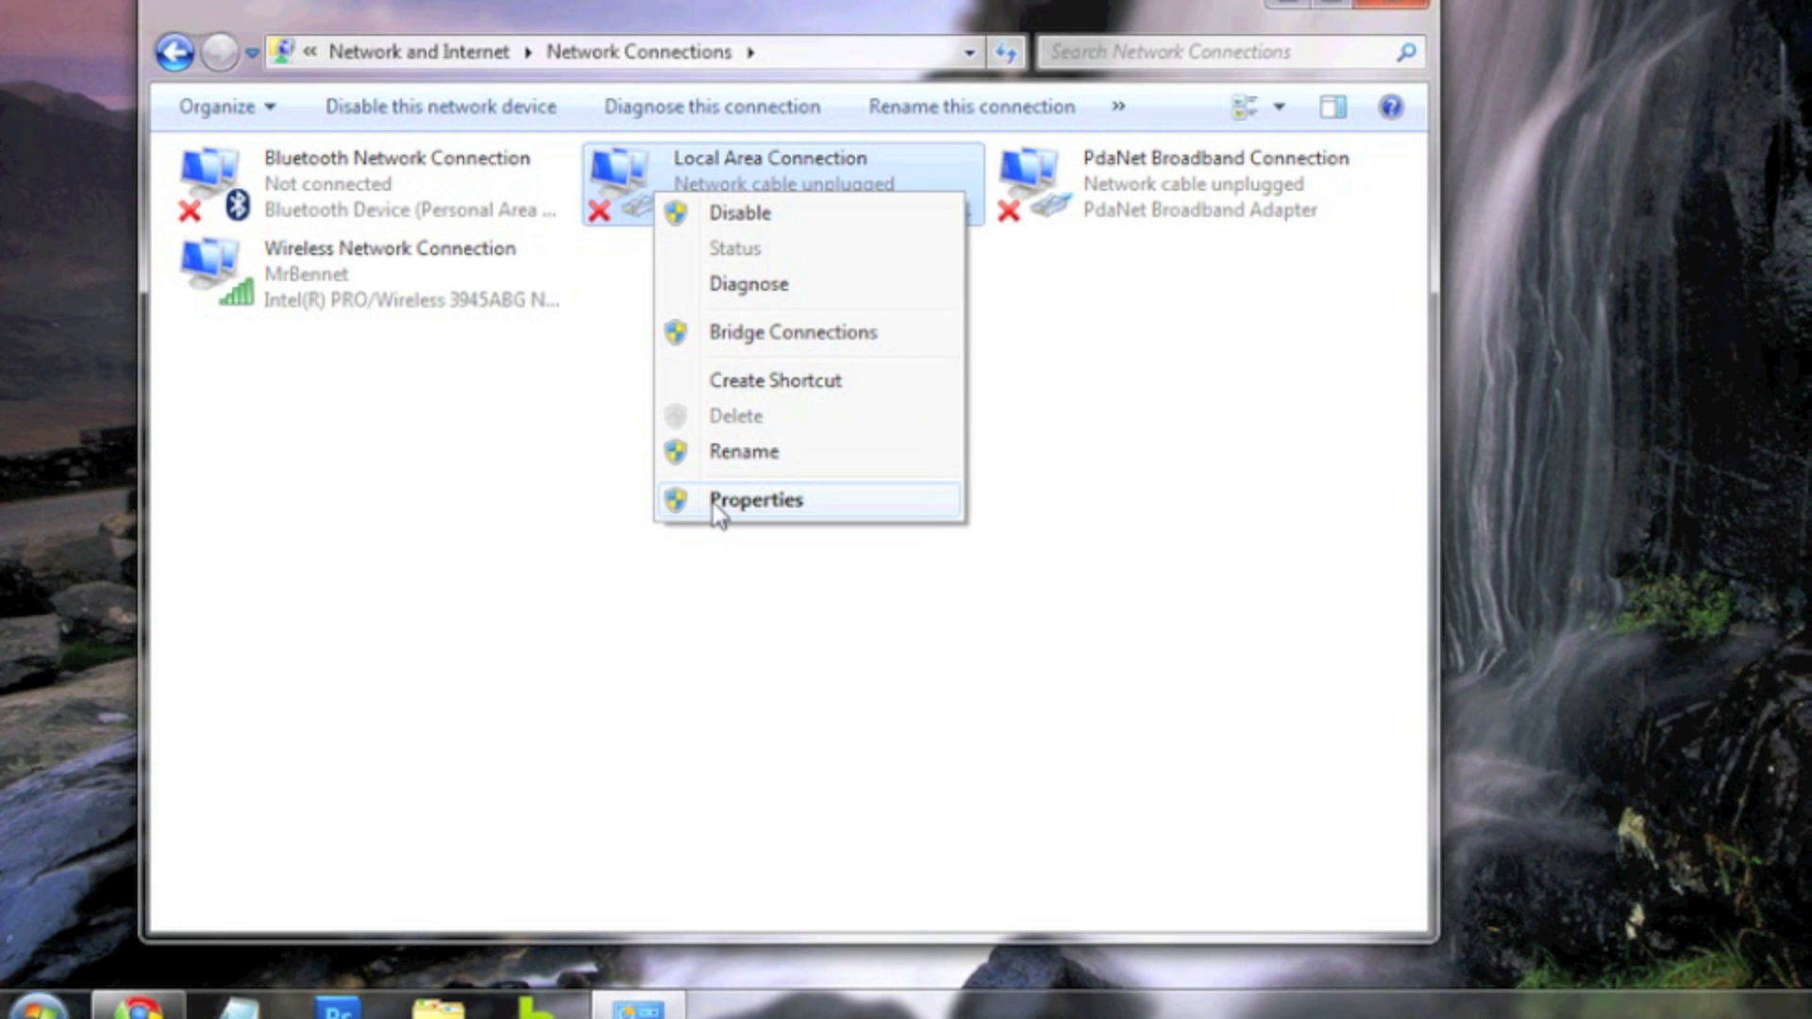
Tick 'Allow this device to wake the computer' in the adapter's Power Management settings
left_click(755, 499)
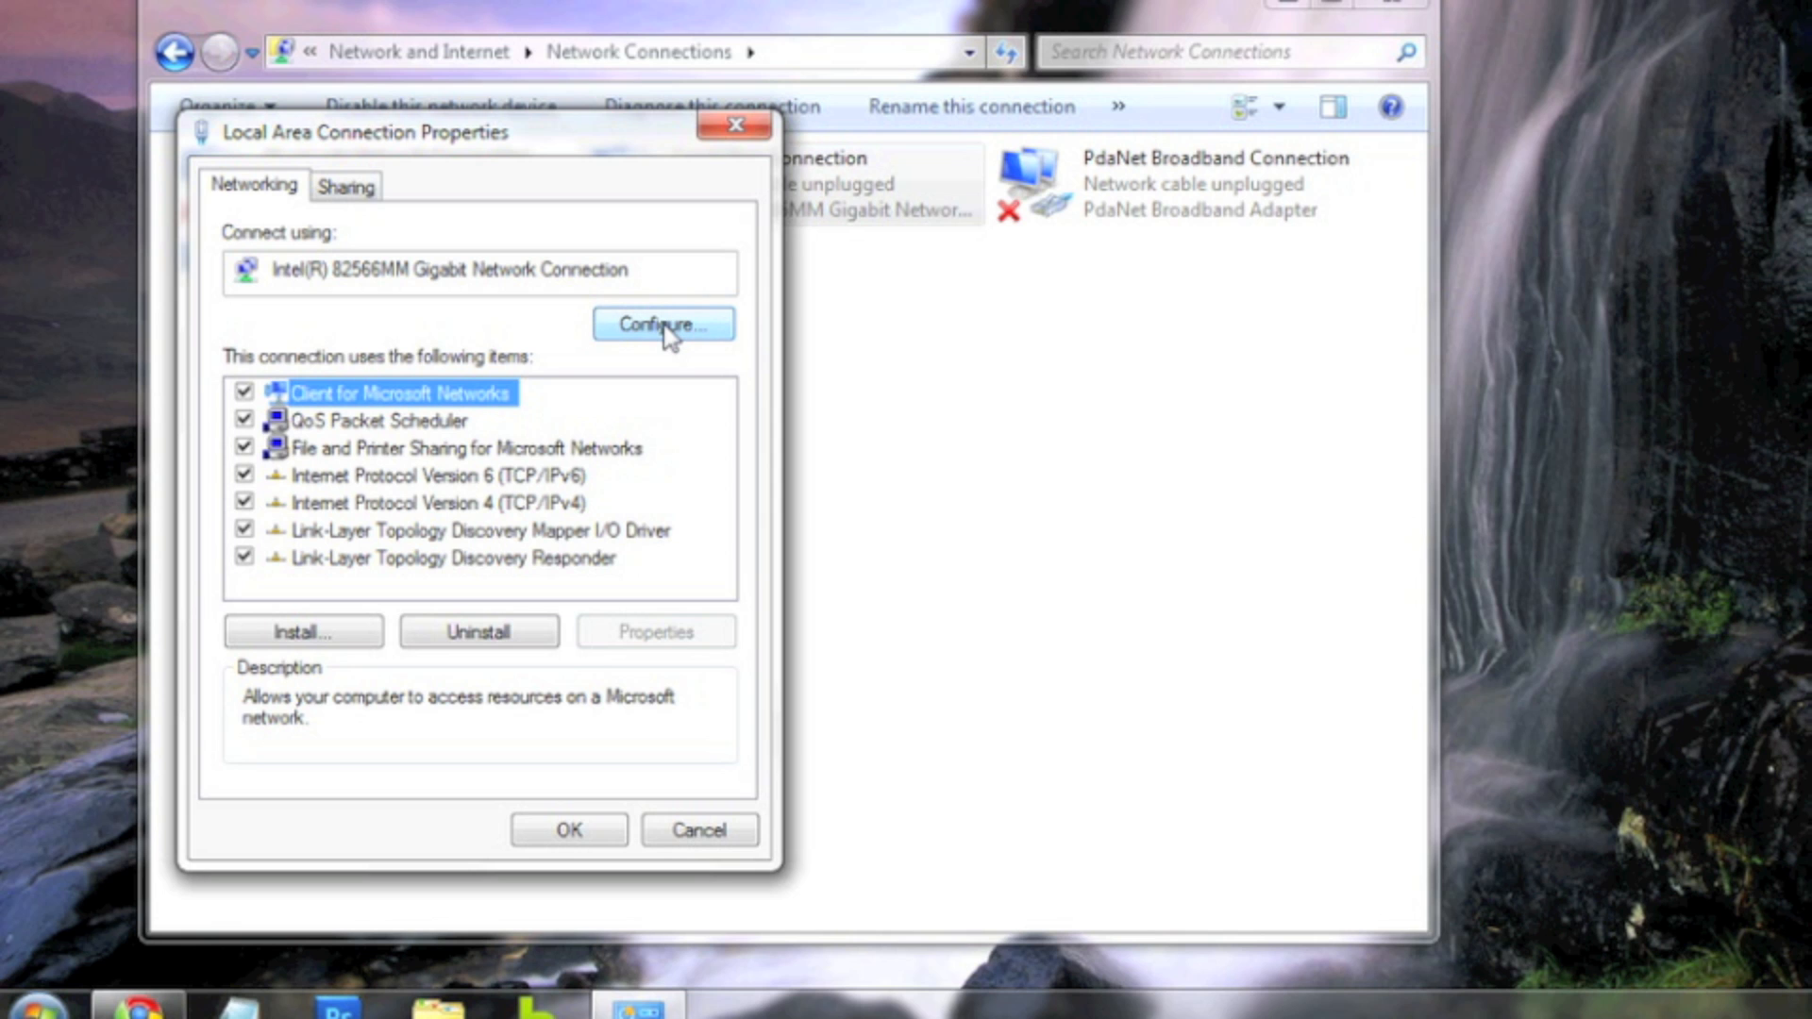
left_click(662, 324)
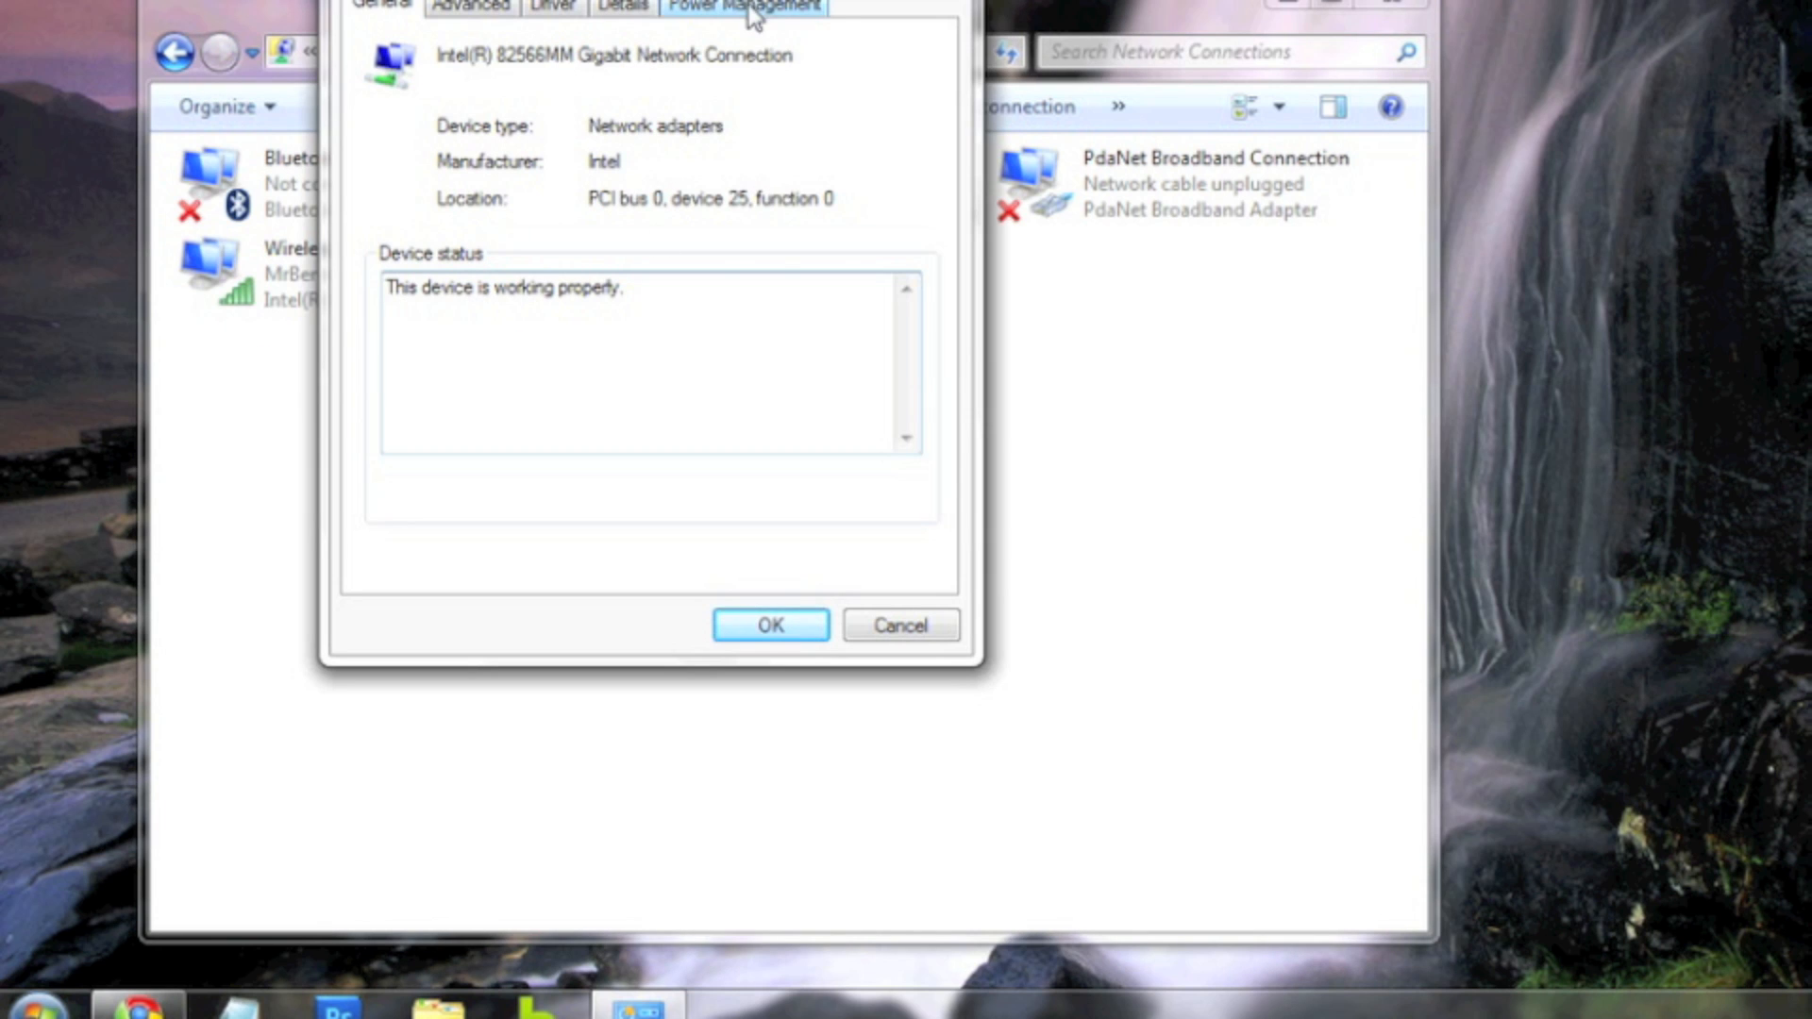
left_click(742, 6)
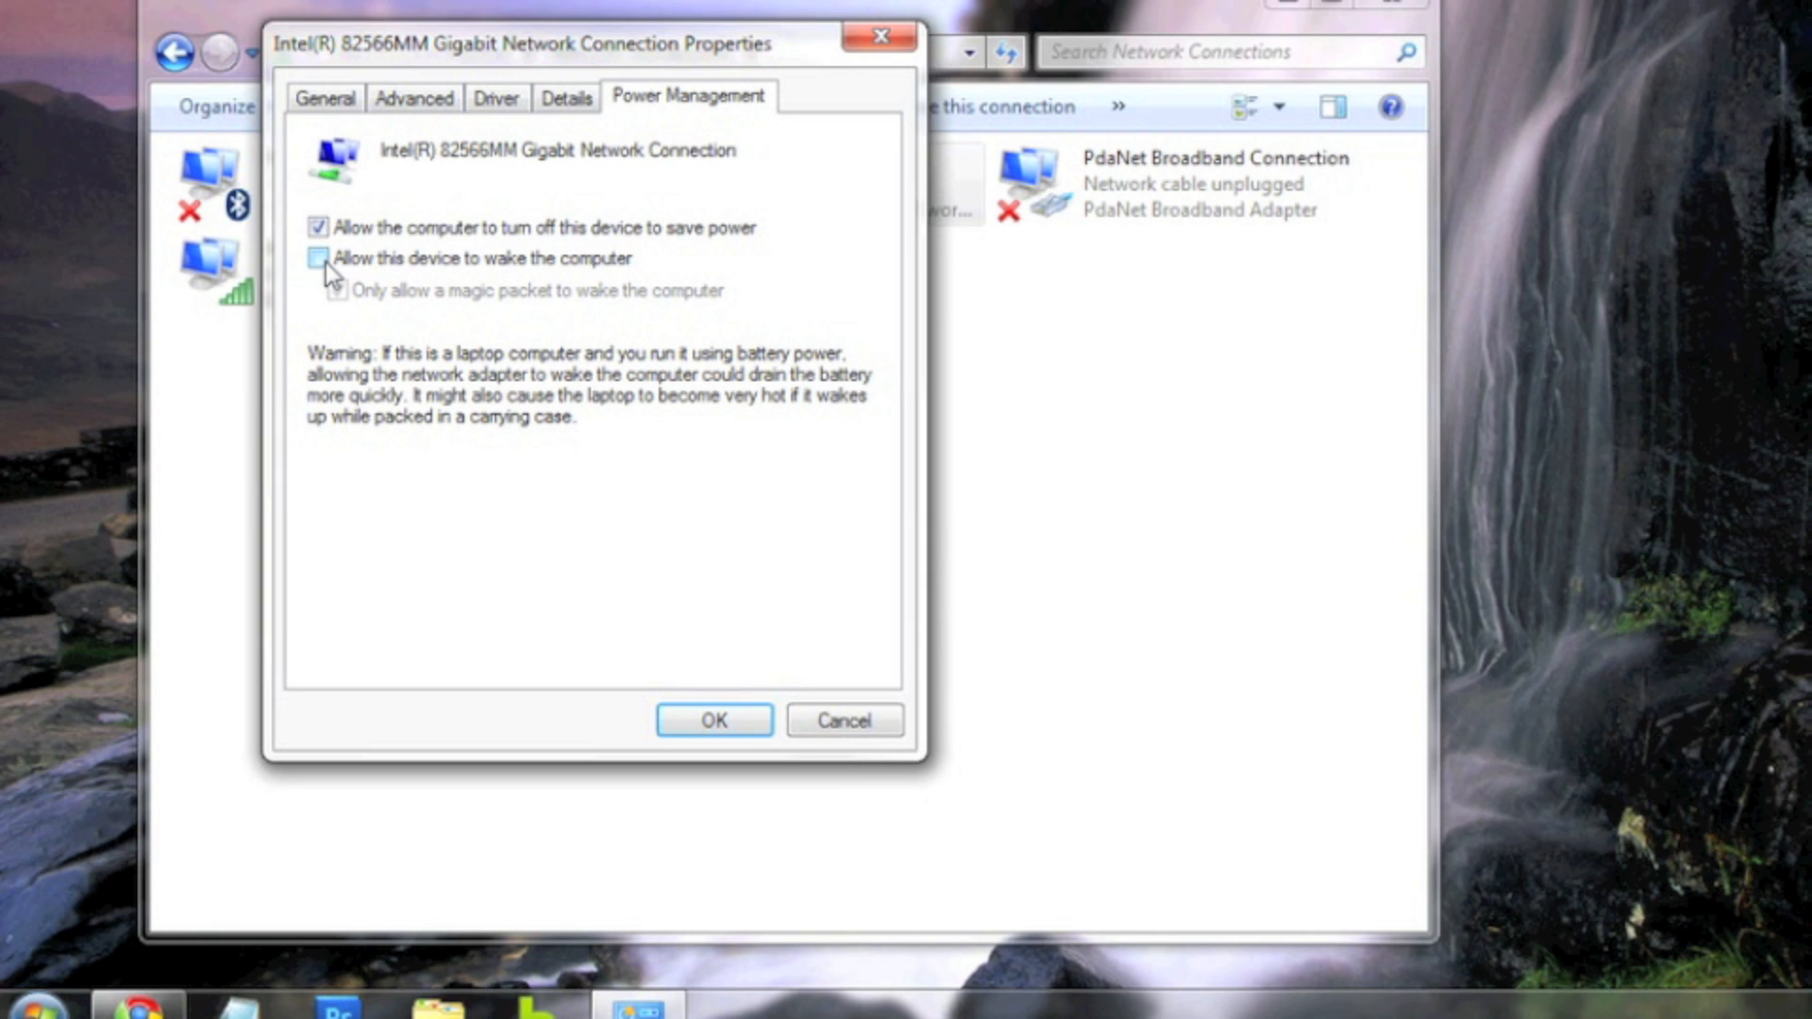
left_click(319, 258)
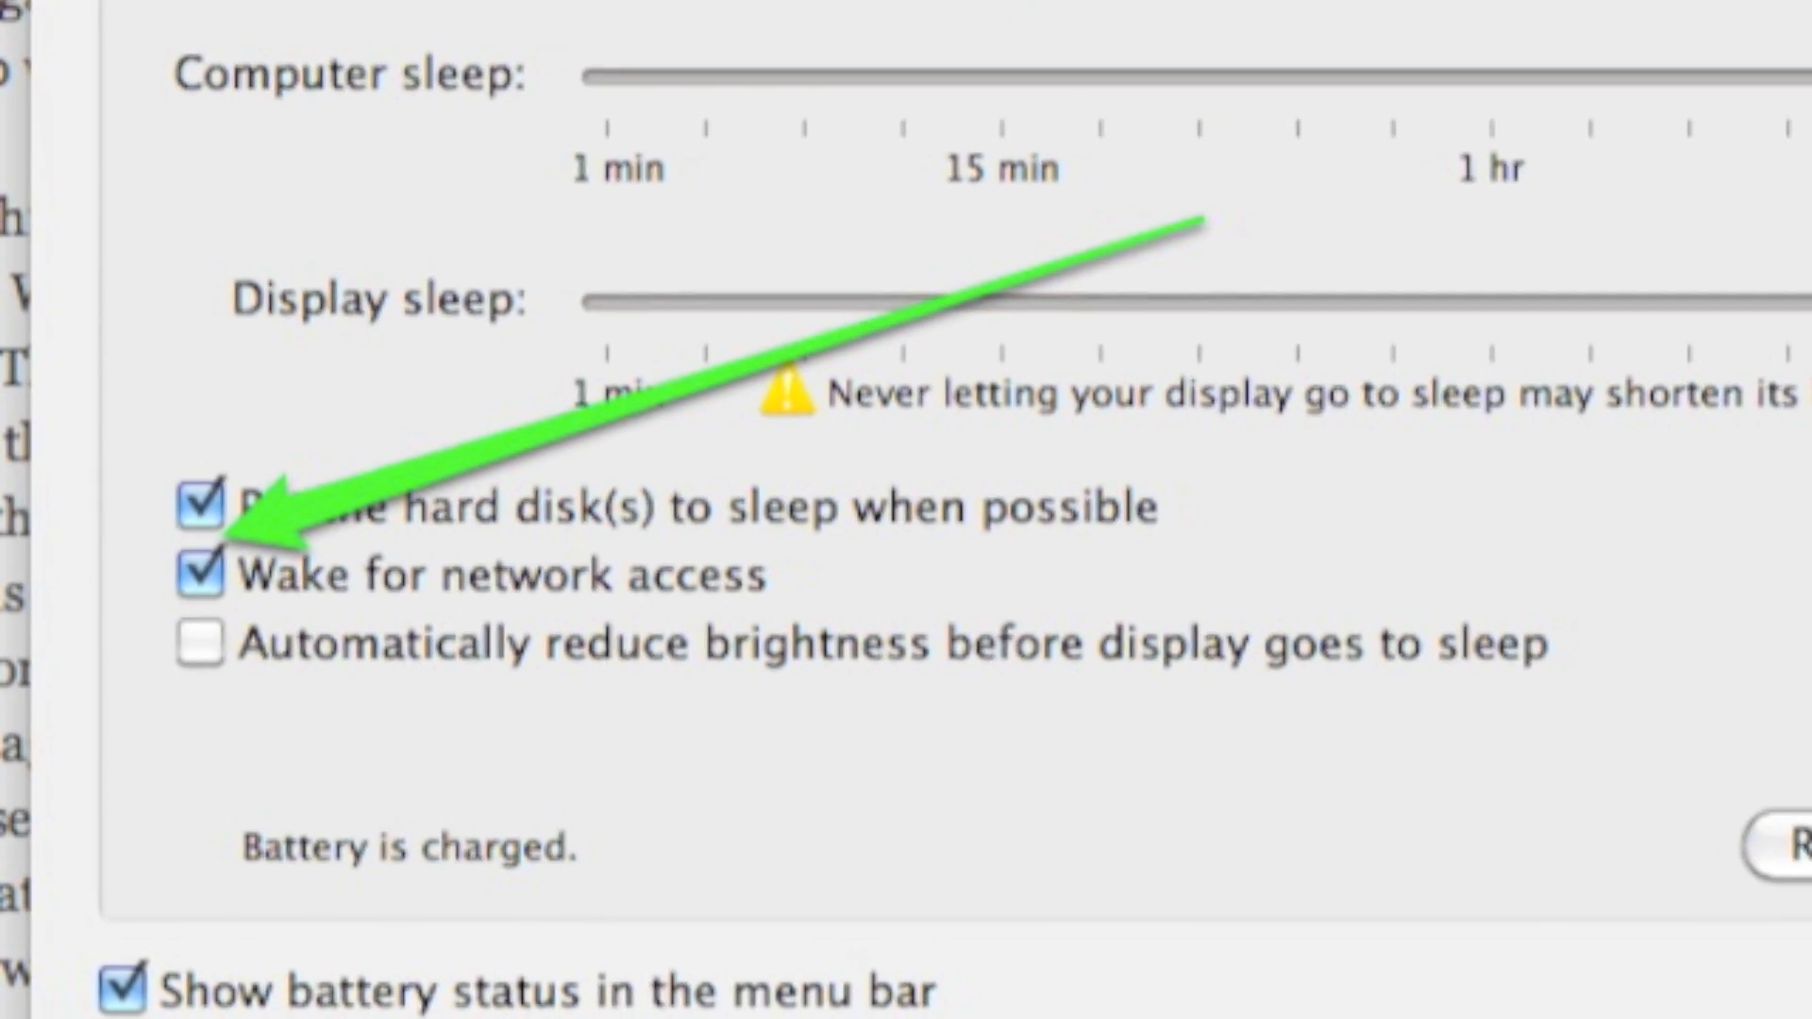
Scroll through the Energy Saver settings to reach 'Wake for network access'
scroll("down", 3)
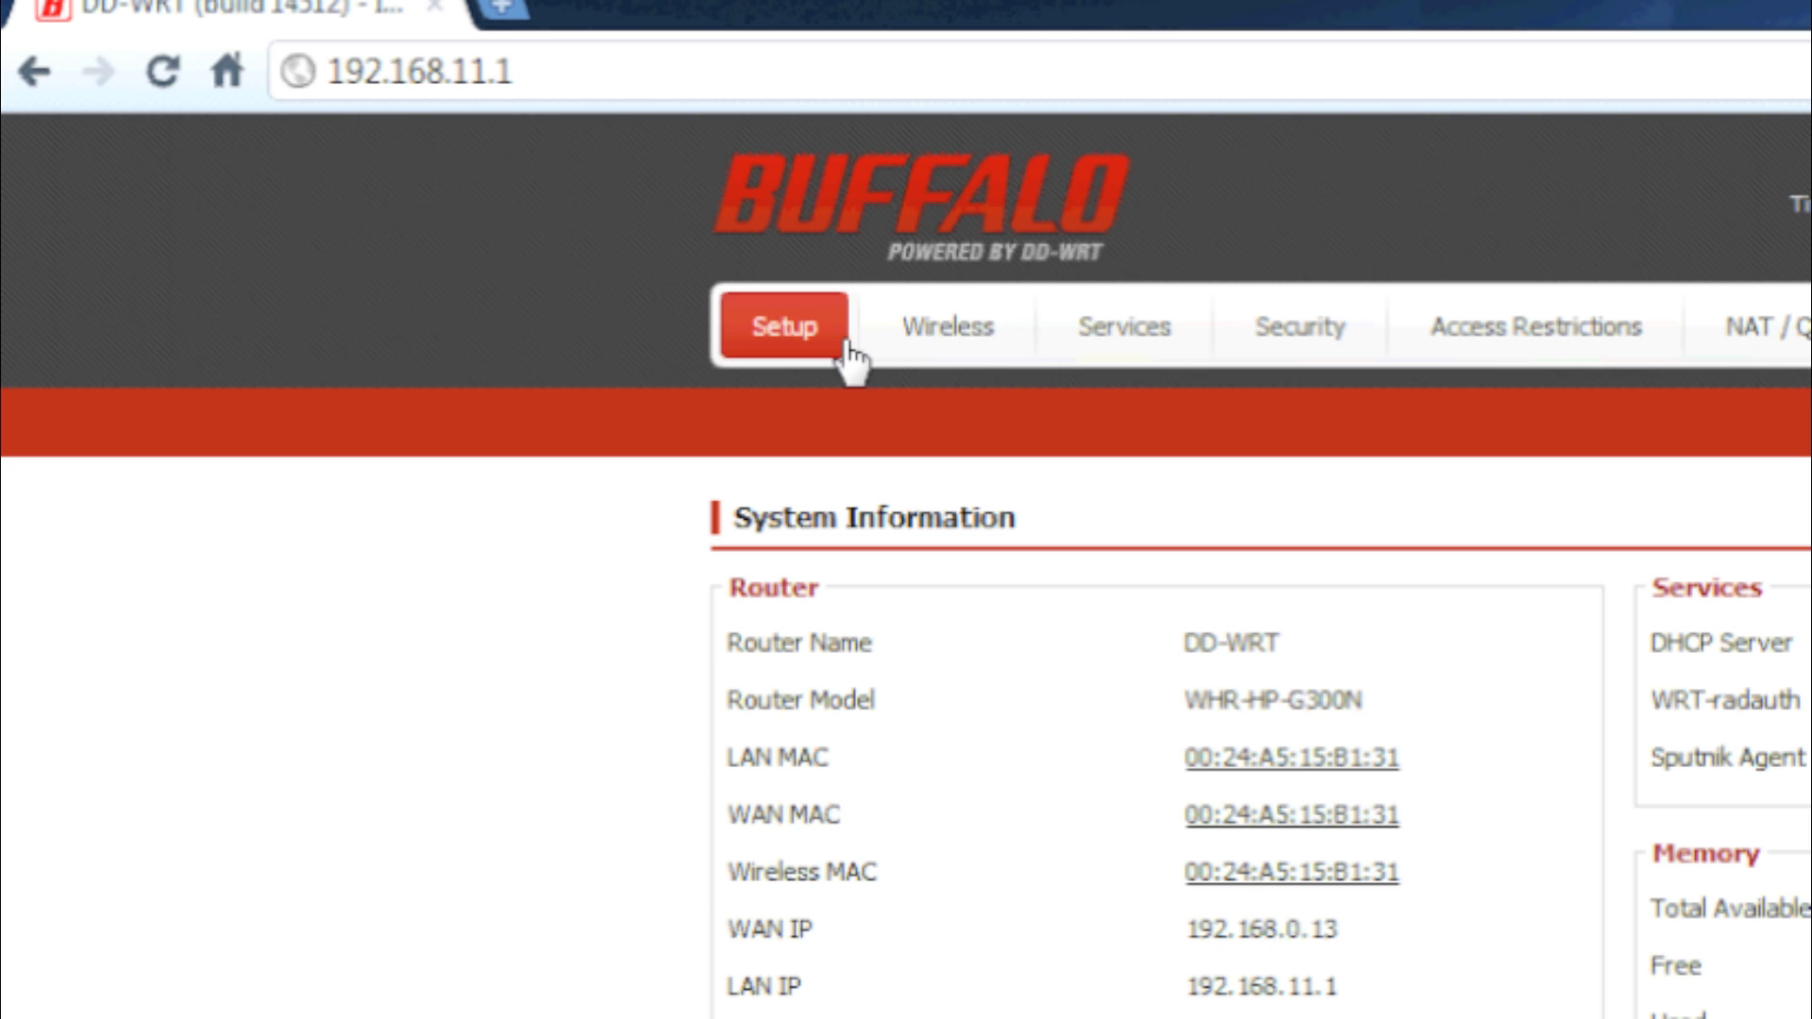
Under Administration > WOL, tick Enable WOL for the HTPC-PC host
left_click(945, 326)
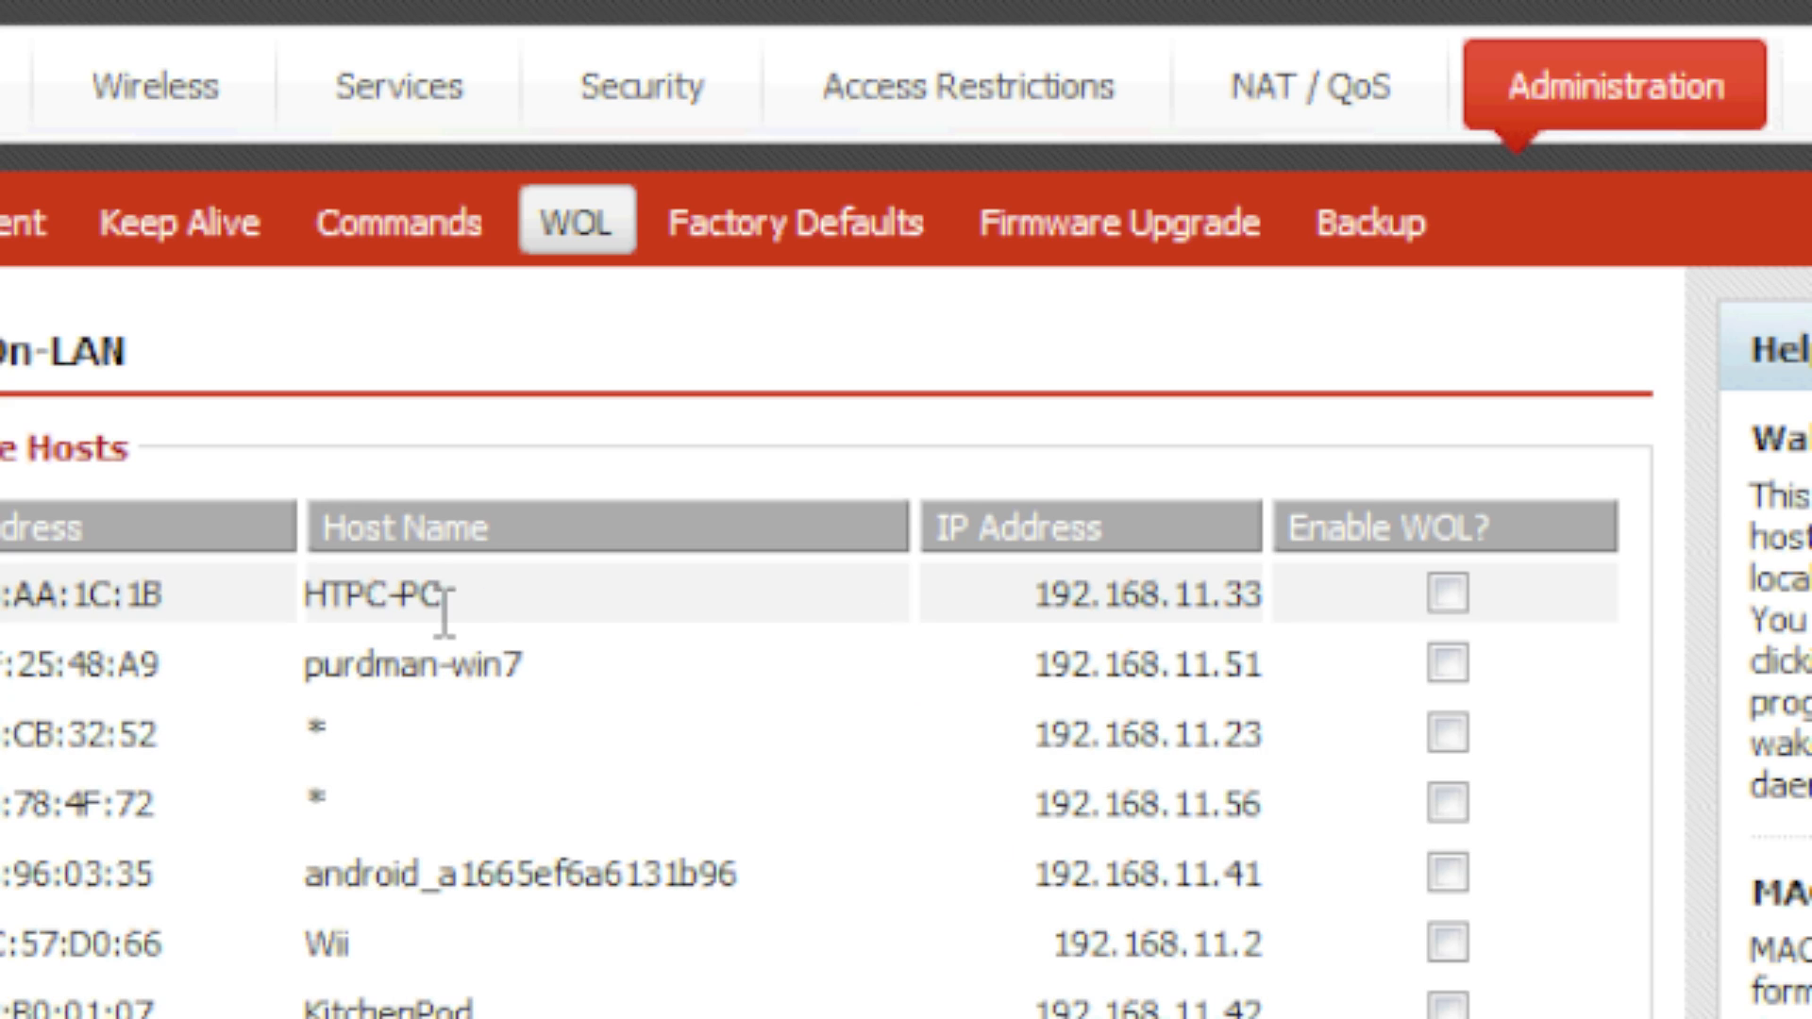
mouse_move(473, 623)
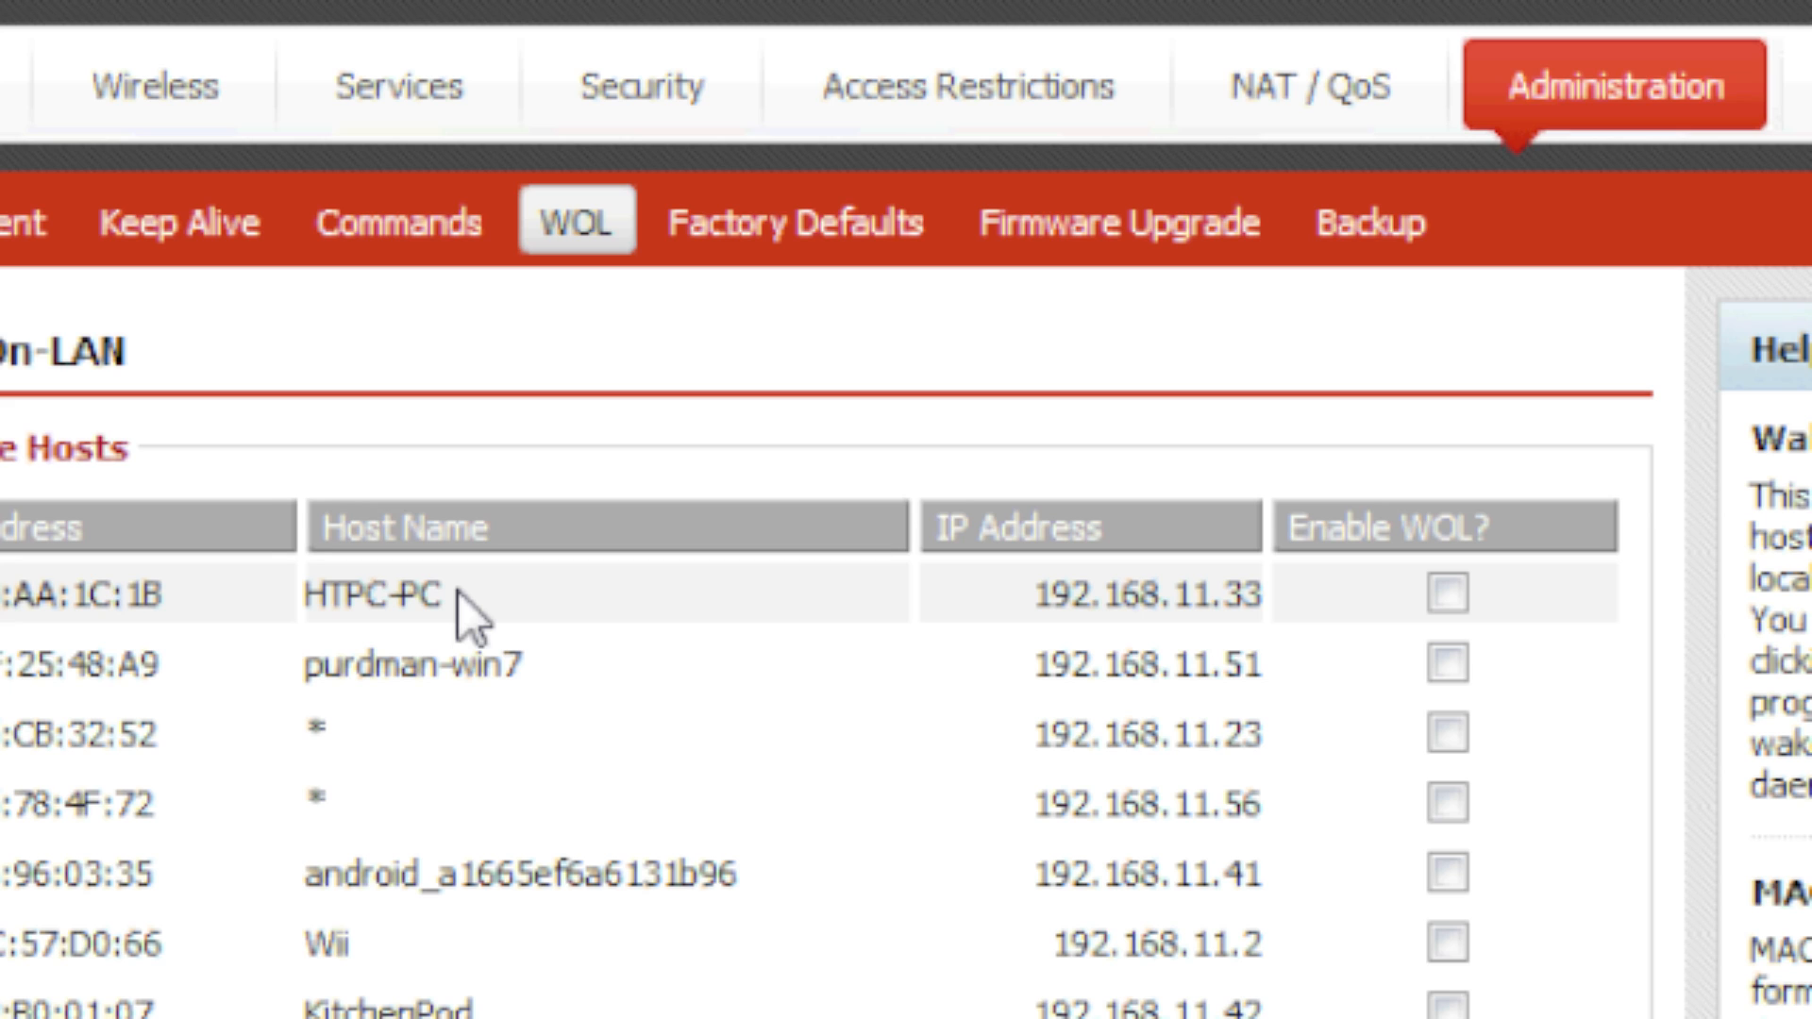
left_click(1442, 594)
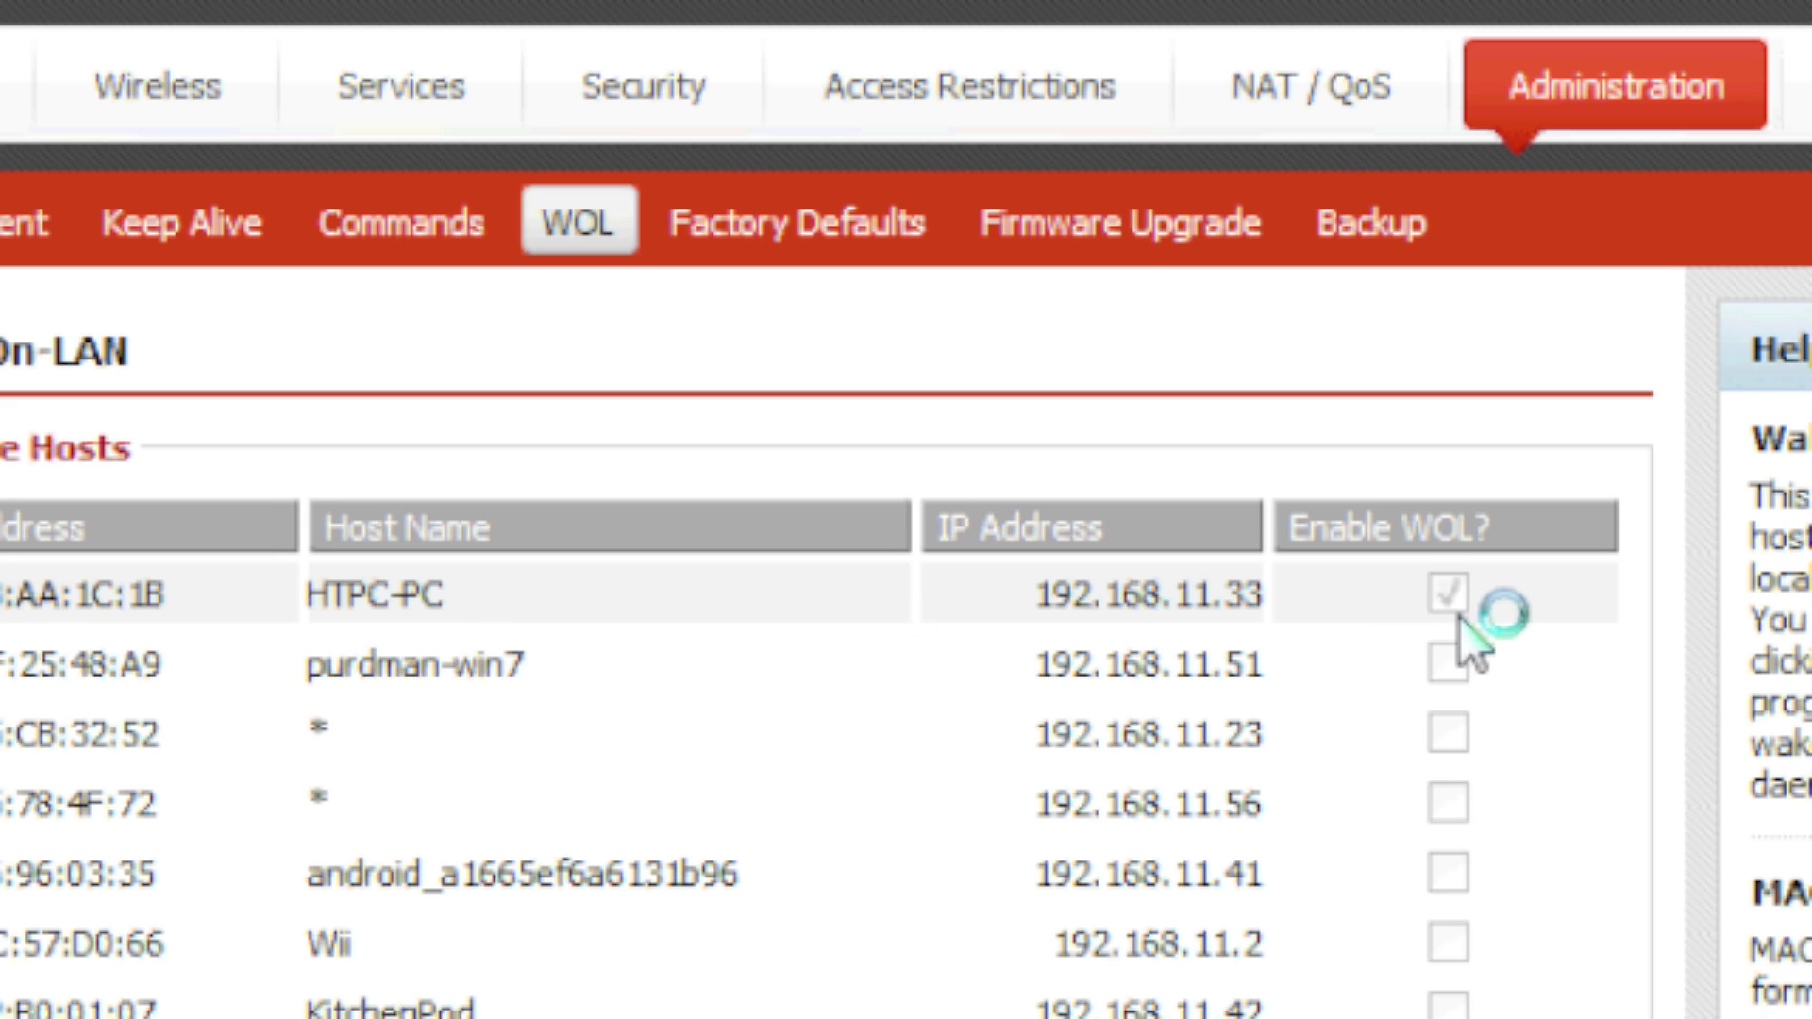
left_click(1447, 594)
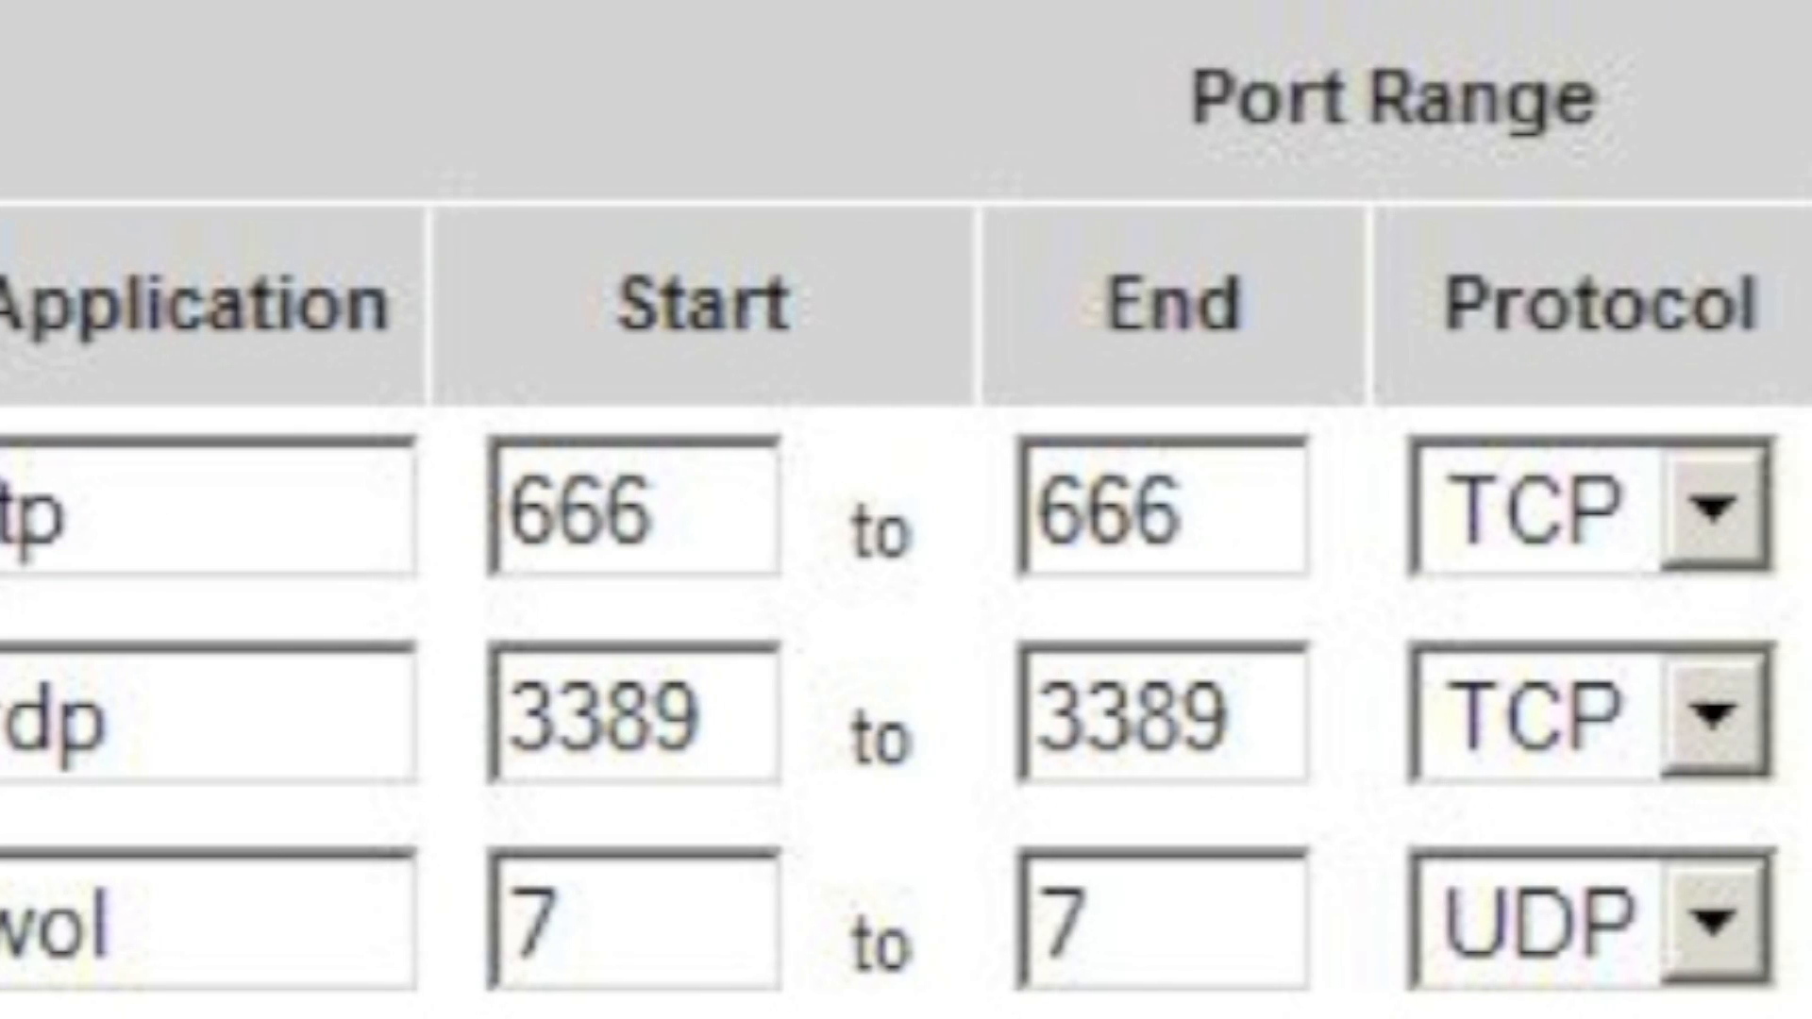
Scroll the port-forwarding table right to view the UDP port 7 wol entry
scroll("right", 3)
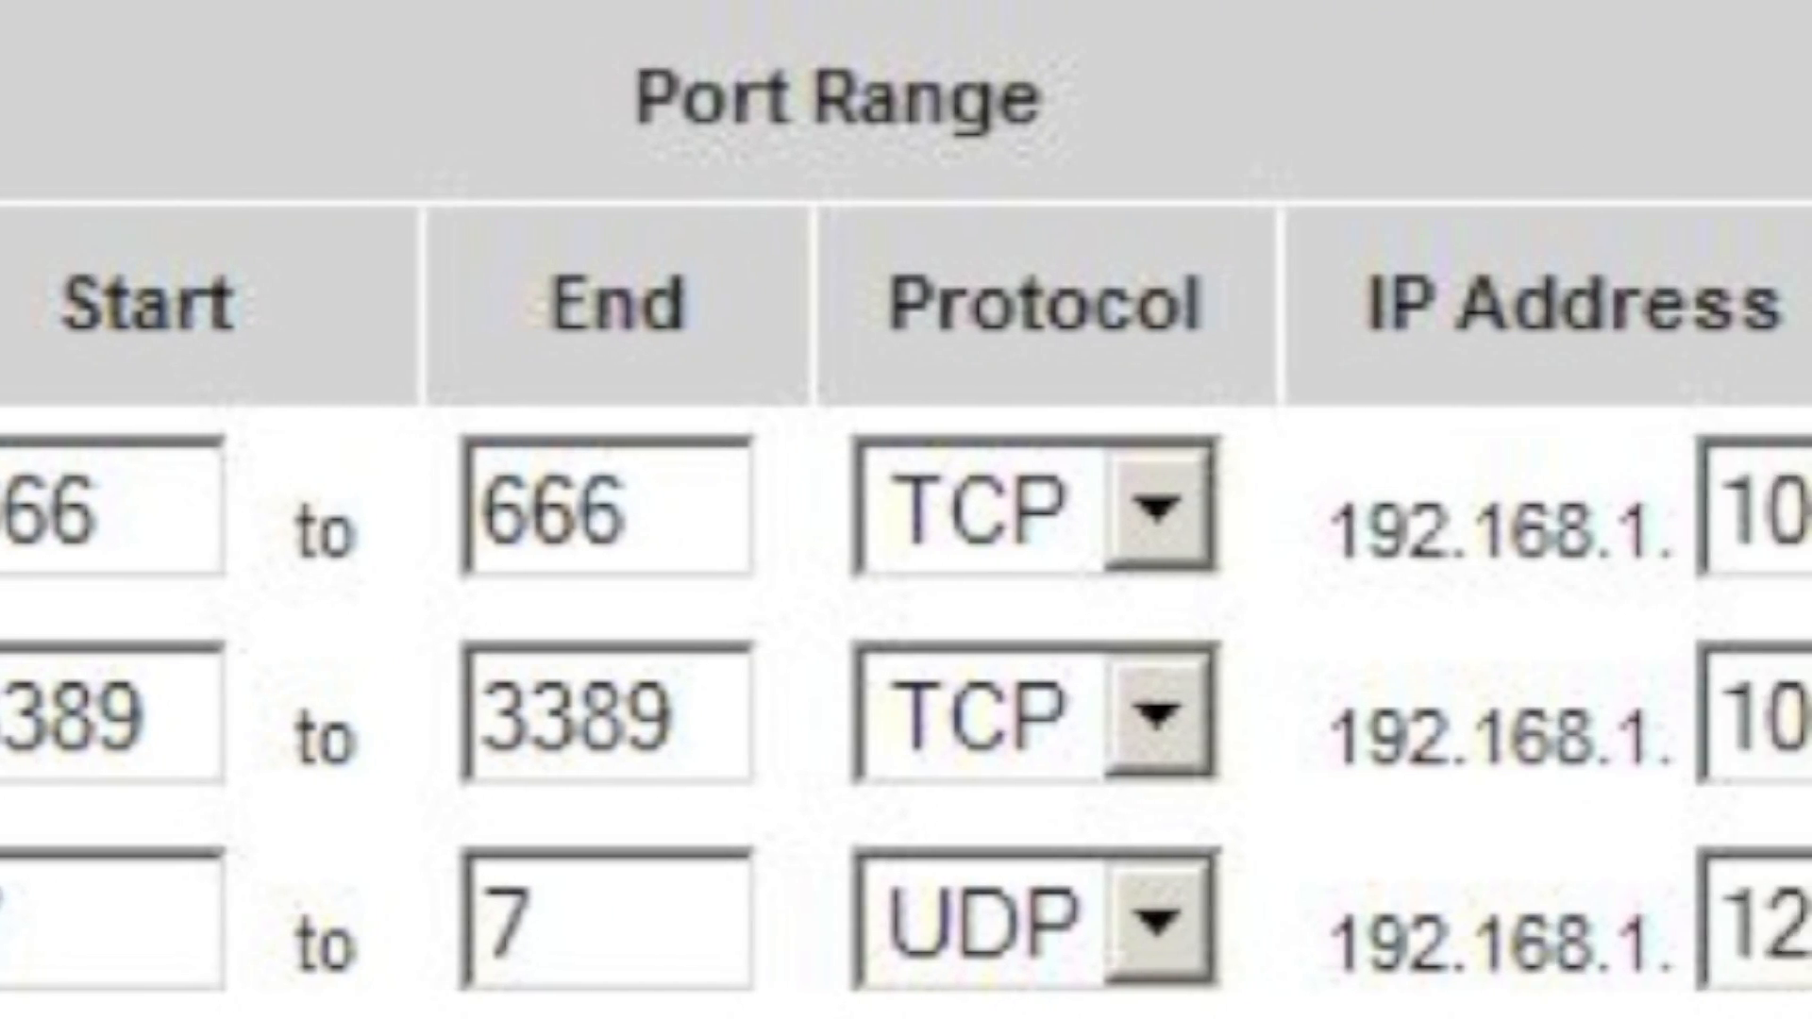